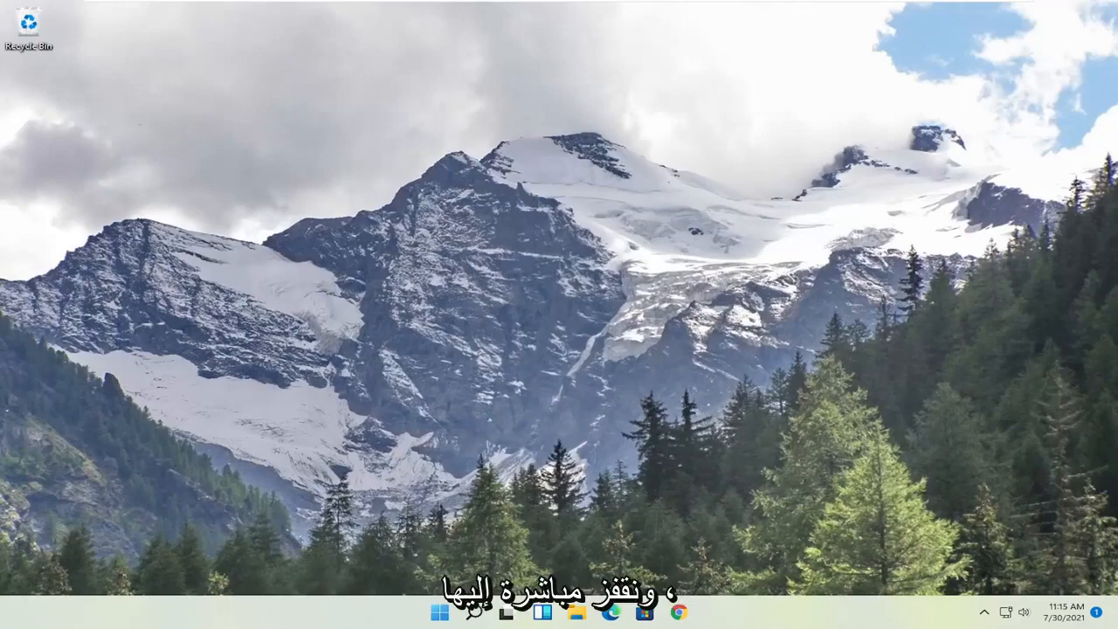
Search 'cmd' from Start and run Command Prompt as administrator, approving the UAC prompt.
click(440, 611)
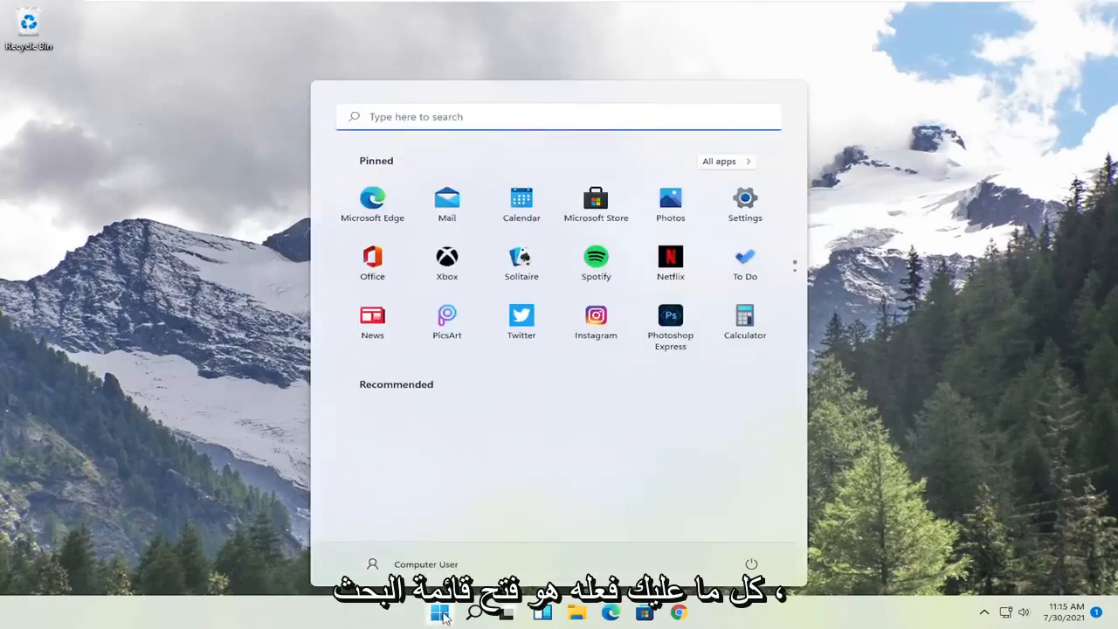
text(cmd)
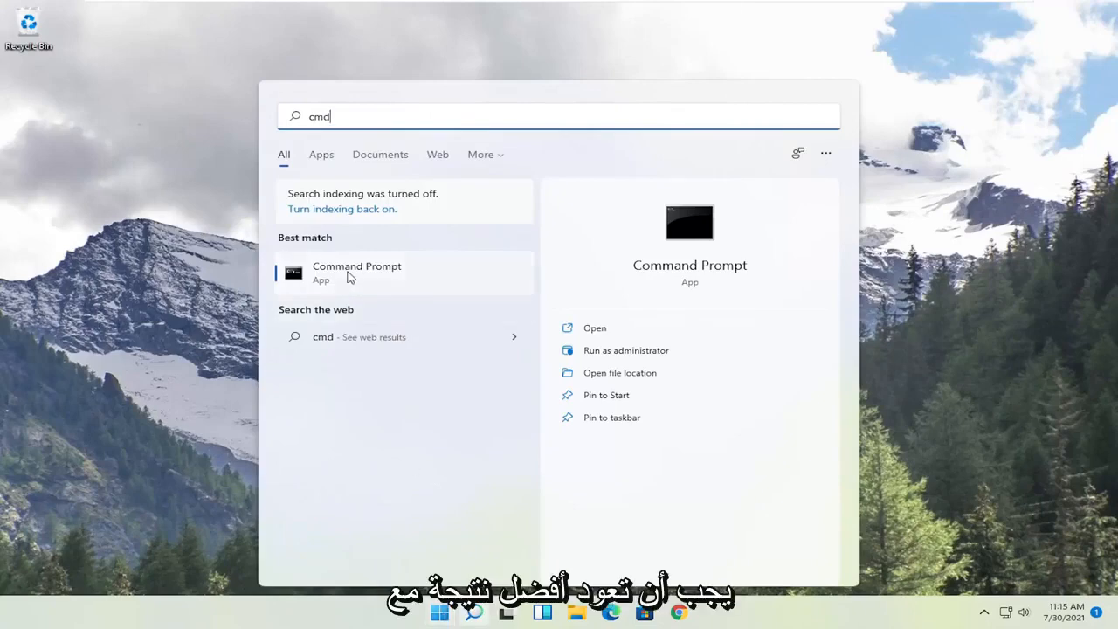
right_click(356, 273)
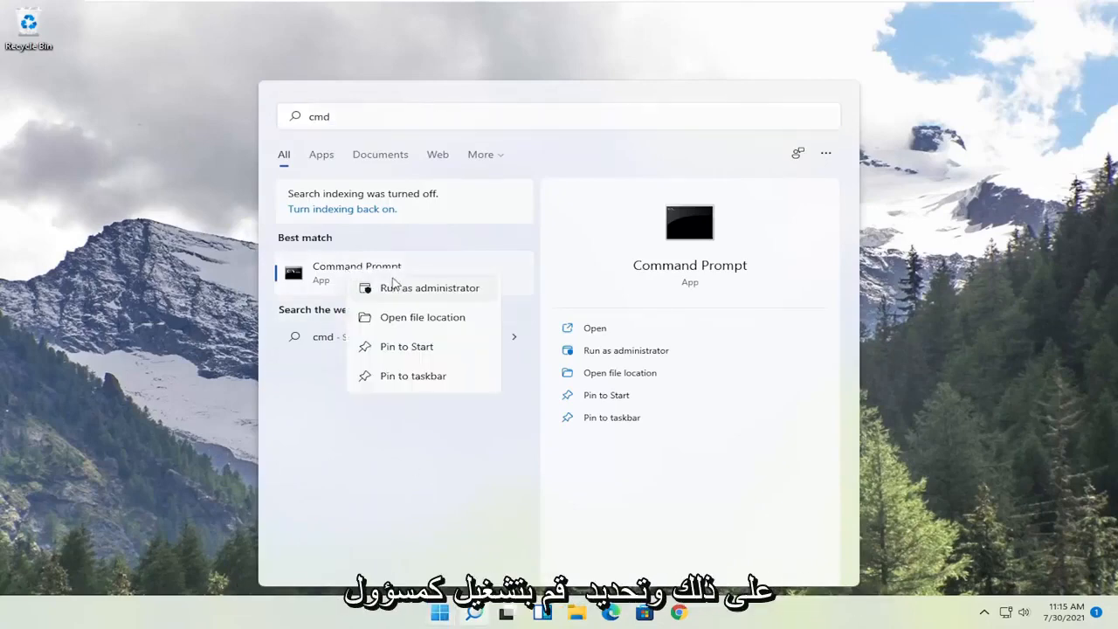
click(430, 286)
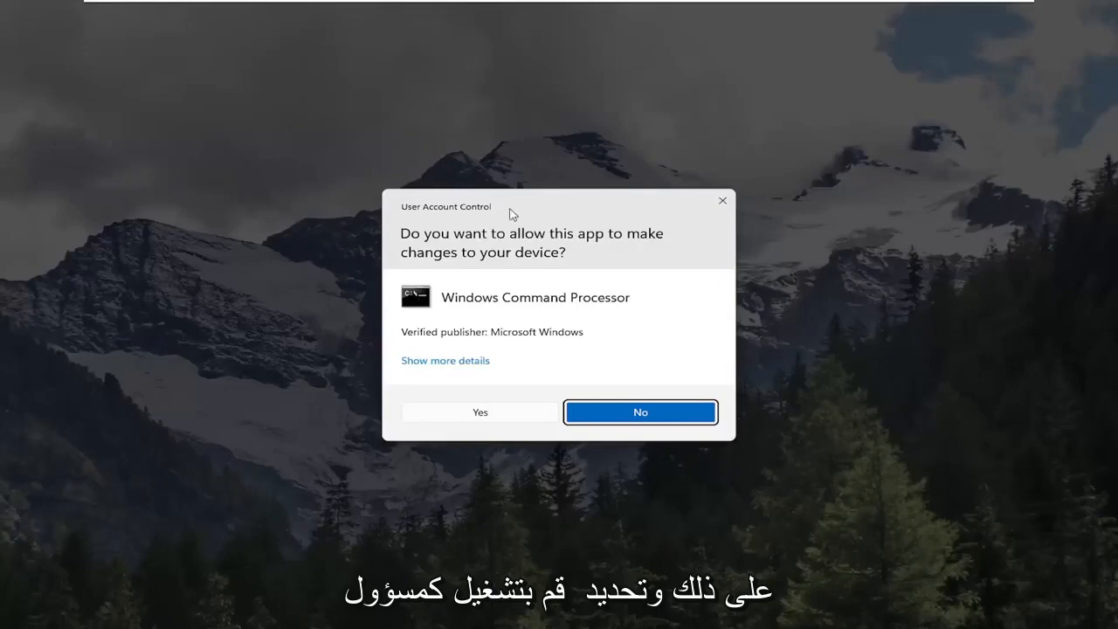
mouse_move(485, 421)
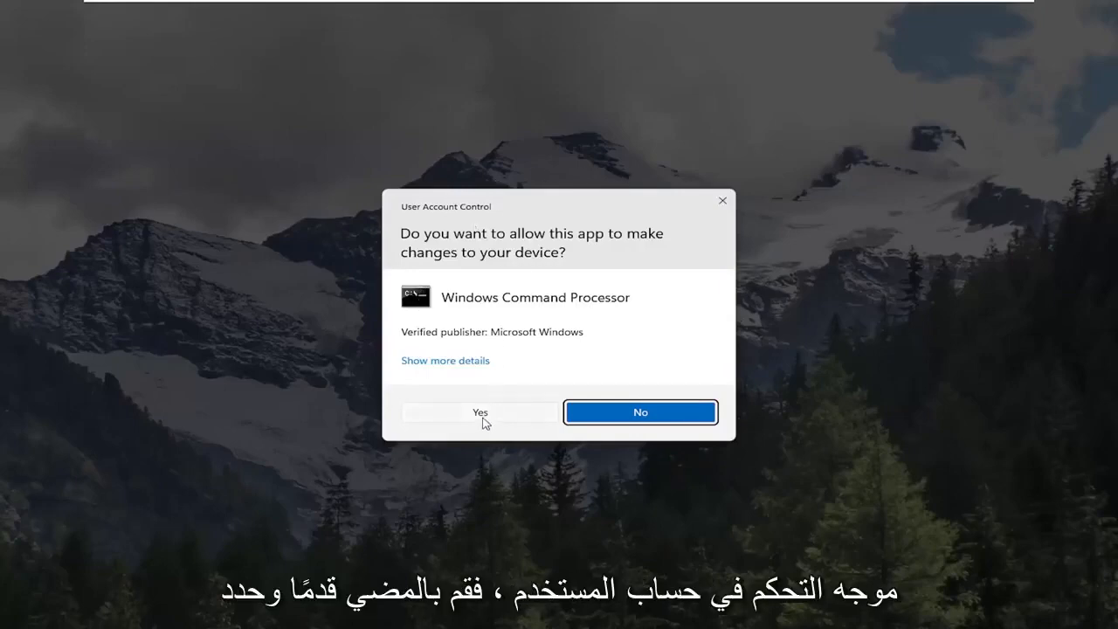
click(479, 413)
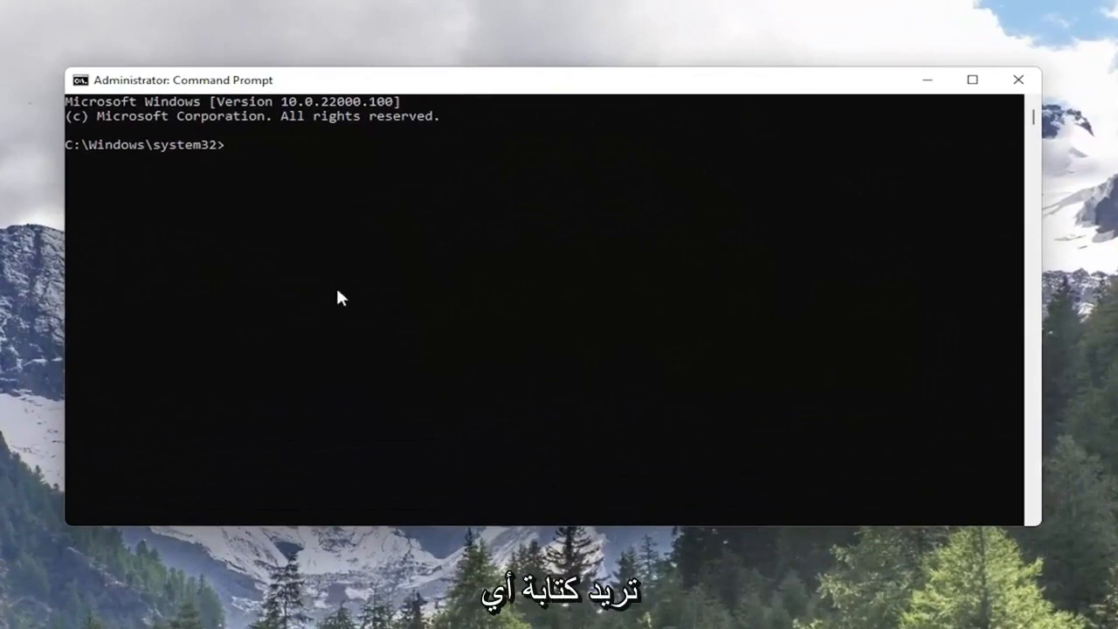
Enter the 'netsh winsock reset' command in the elevated prompt.
text(netsh)
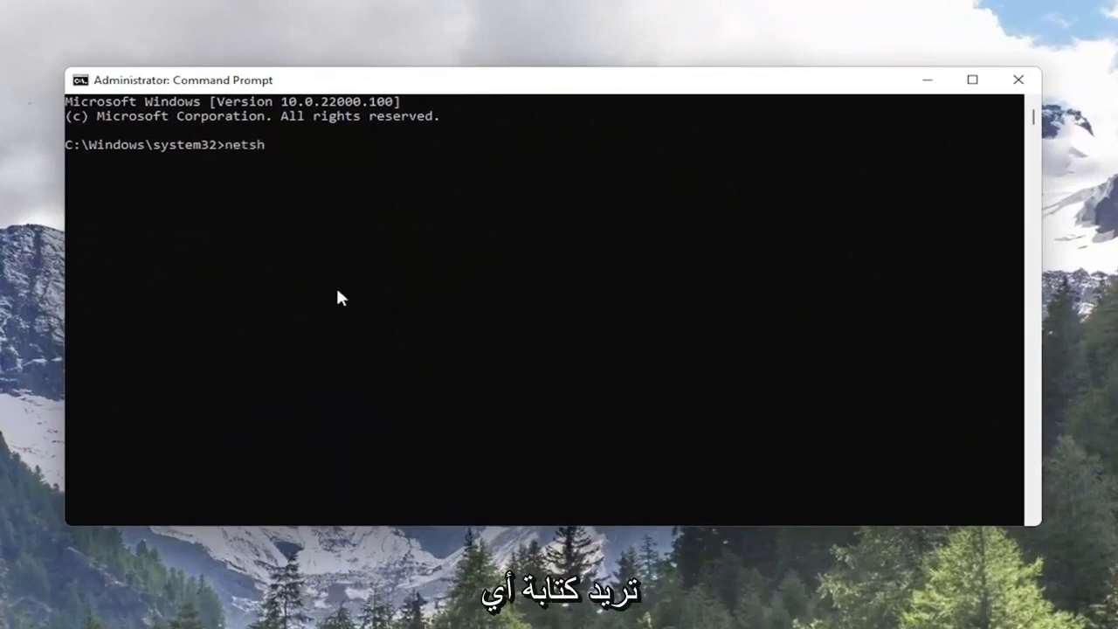
text(winso)
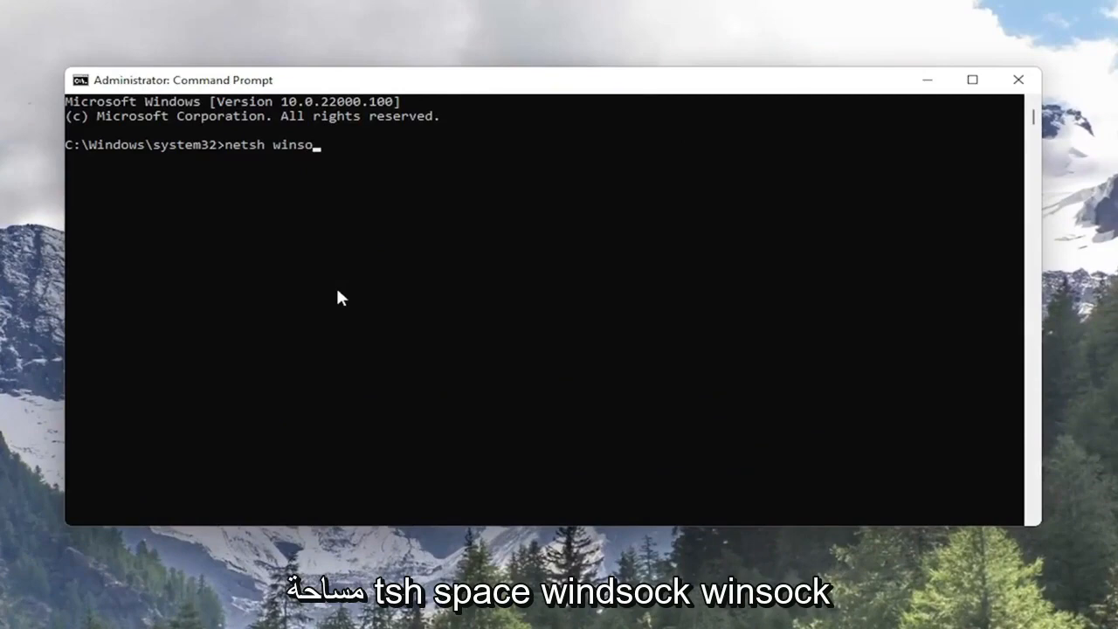
text(ck reset)
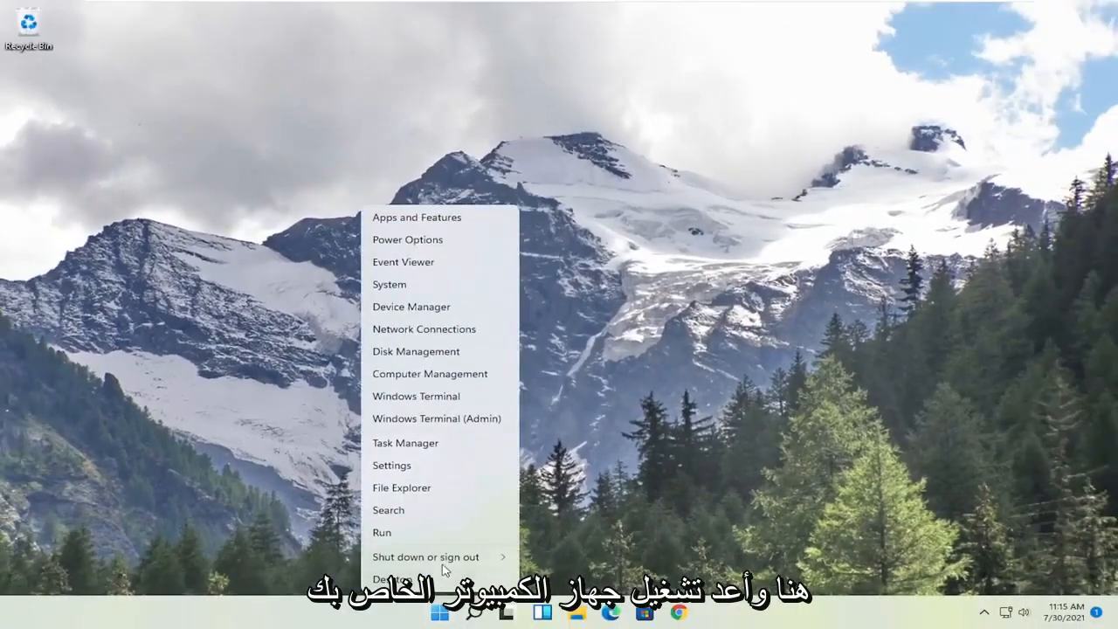
Restart the computer from the Start button's power options.
click(426, 555)
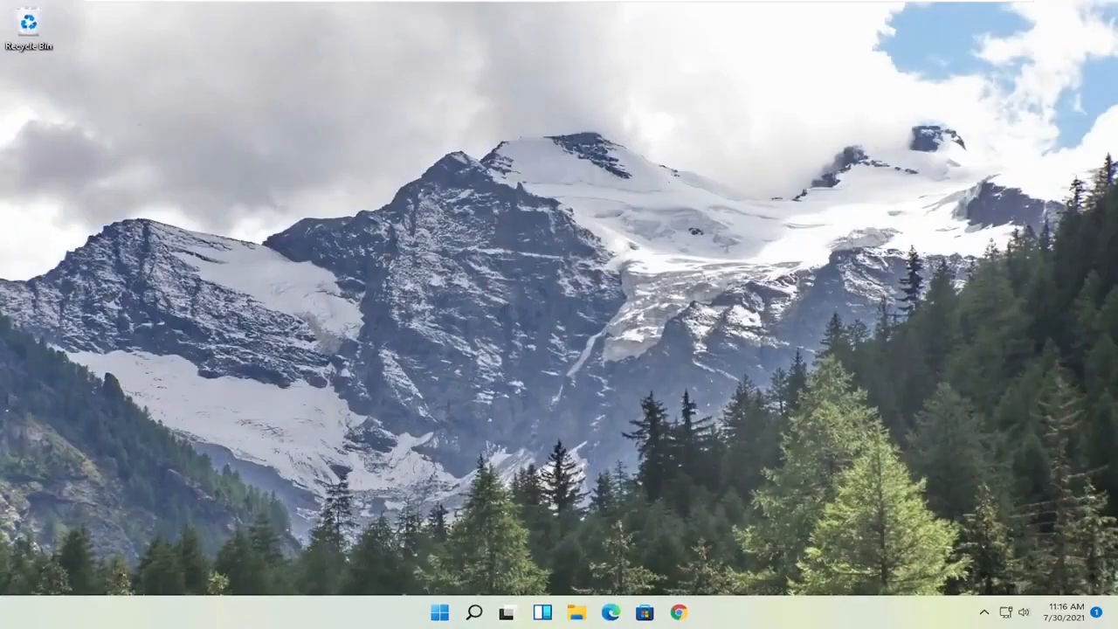
mouse_move(531, 413)
text(device manager)
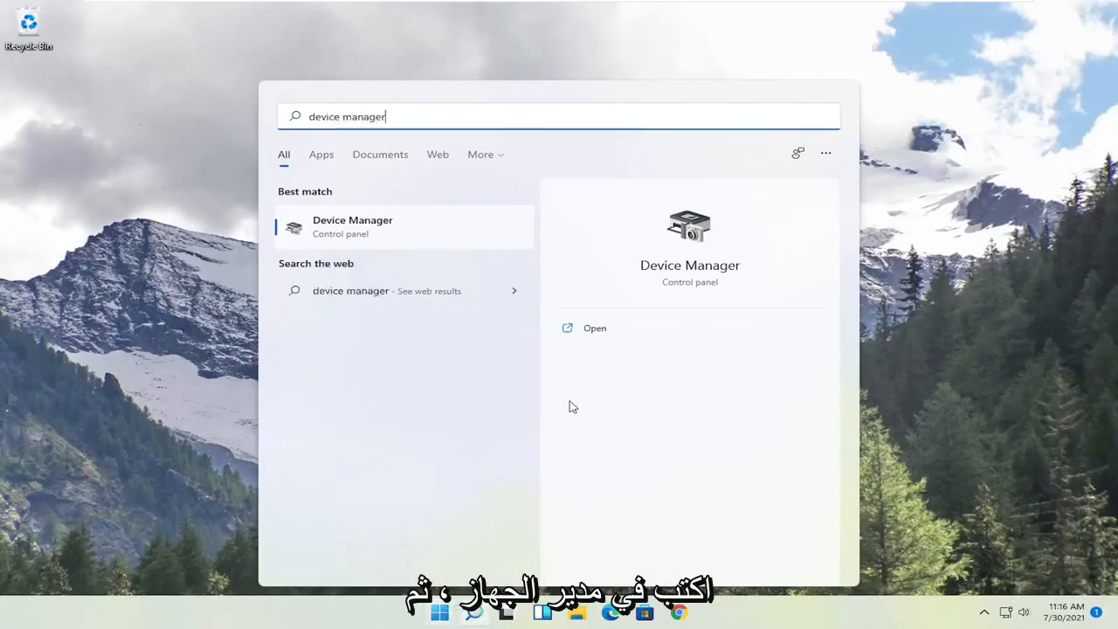
Launch Device Manager from the Start search results.
click(594, 328)
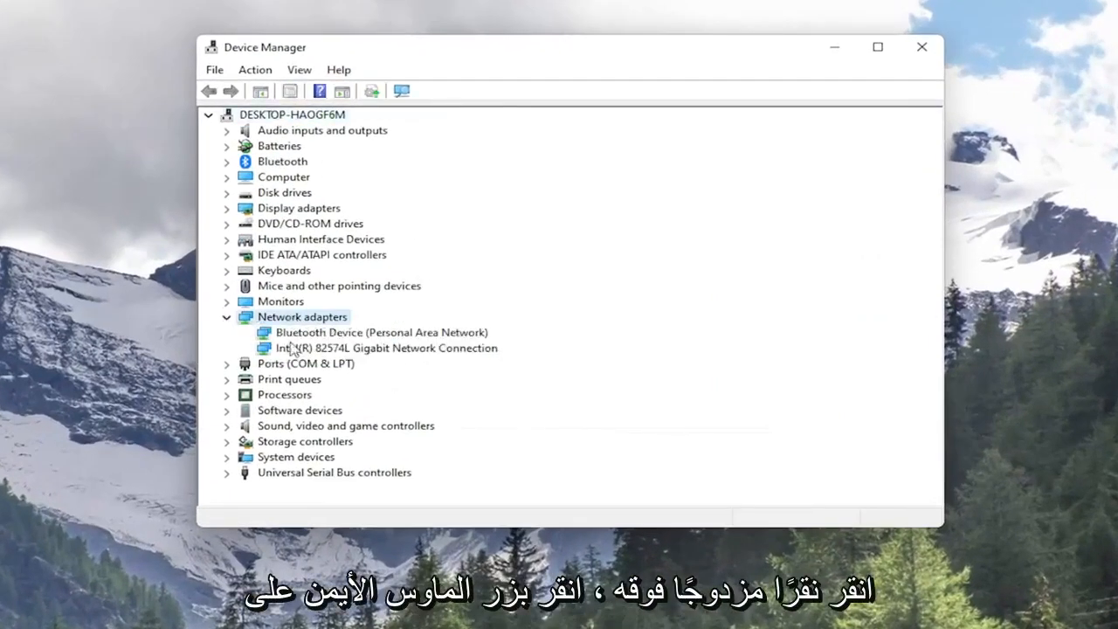
Uninstall the Intel(R) 82574L Gigabit Network Connection adapter and confirm.
right_click(386, 347)
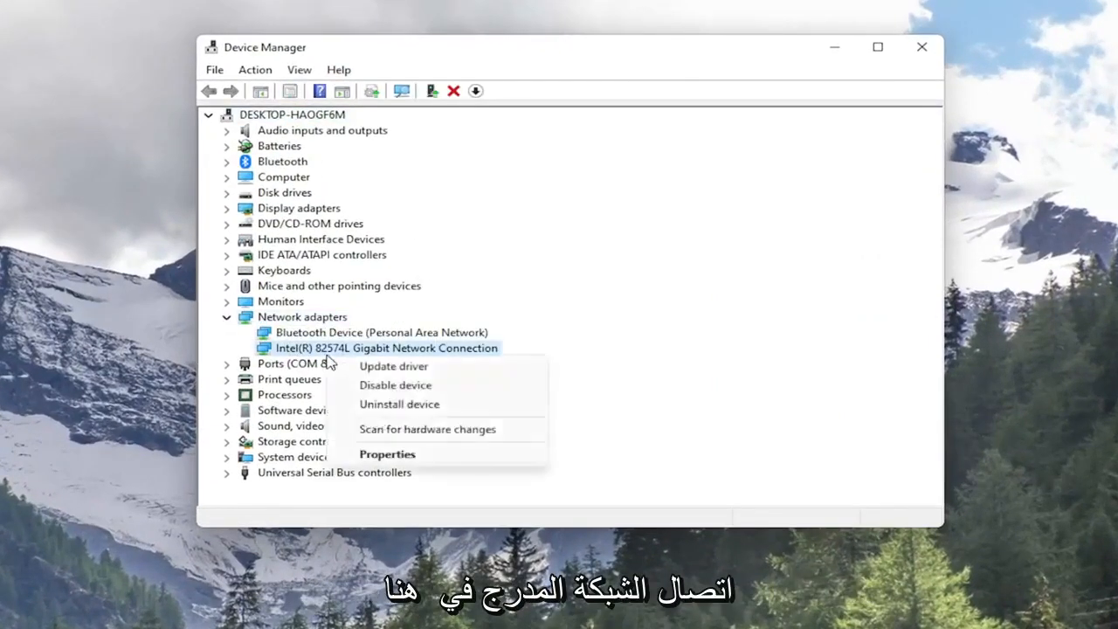
click(398, 403)
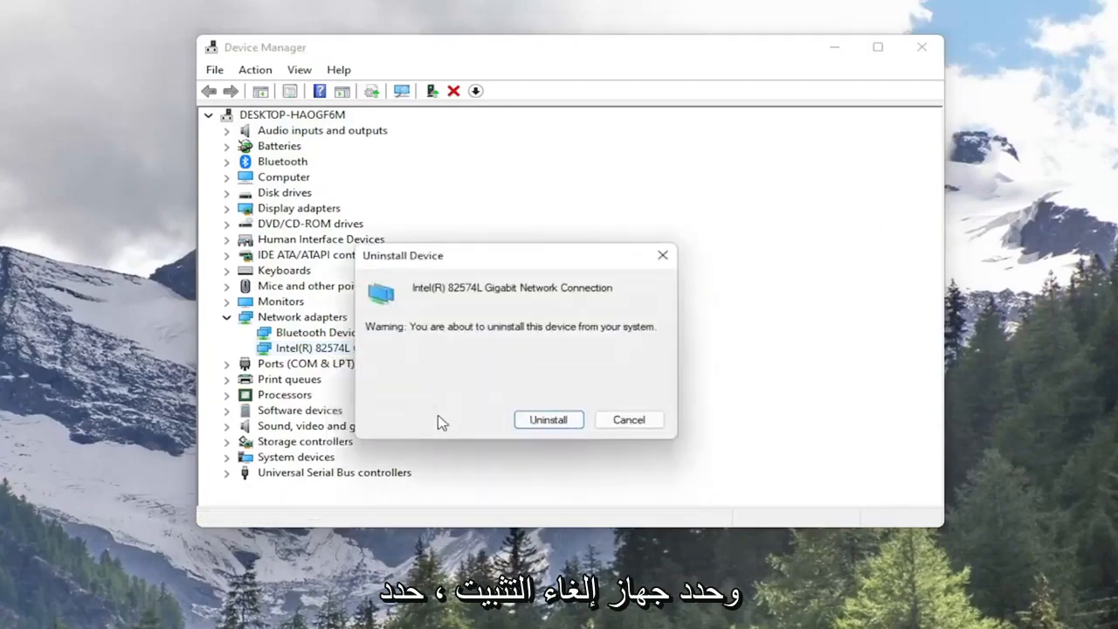
click(628, 419)
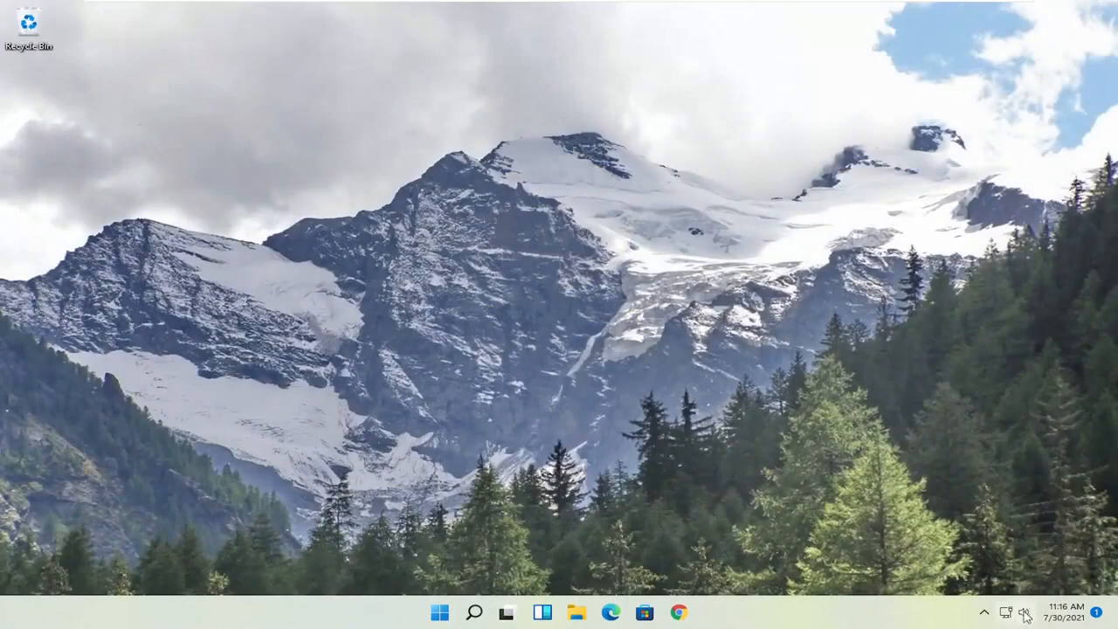
click(1021, 612)
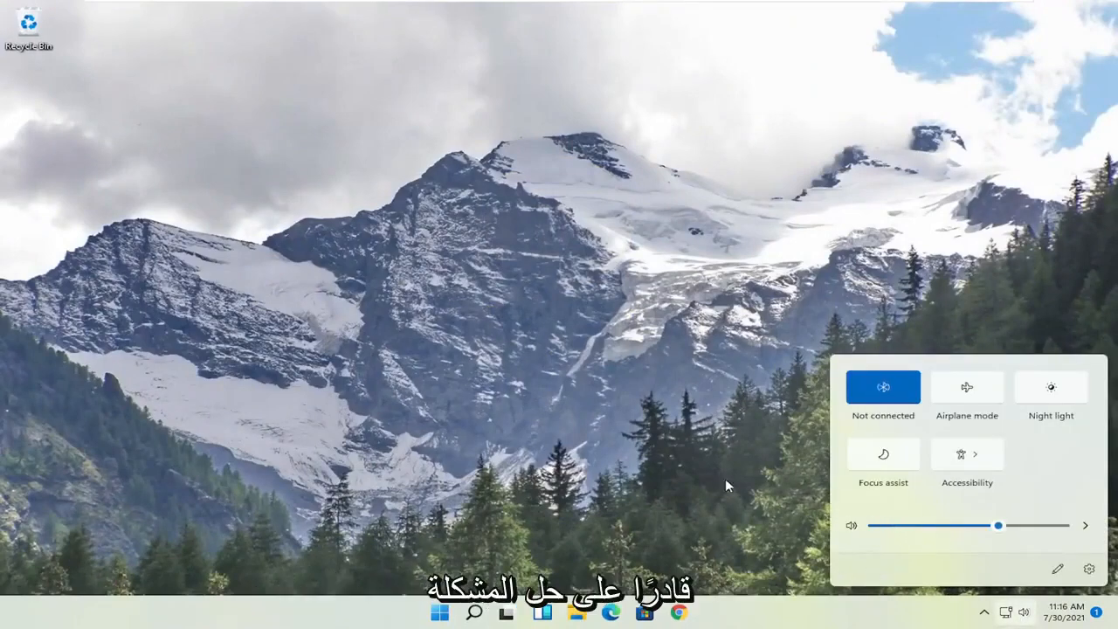
click(562, 454)
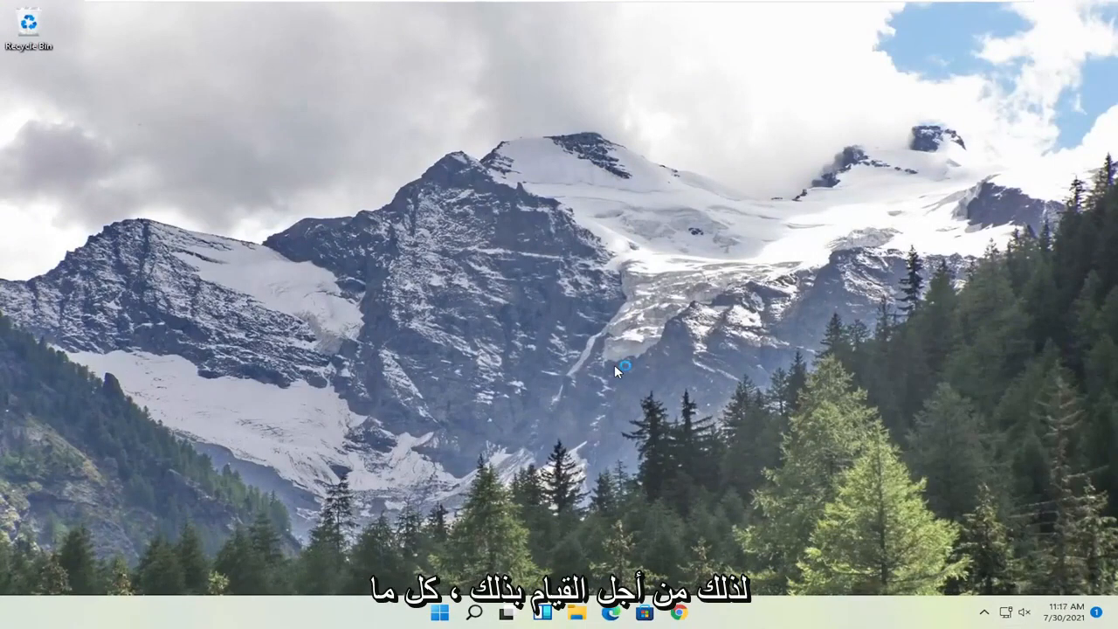
mouse_move(253, 557)
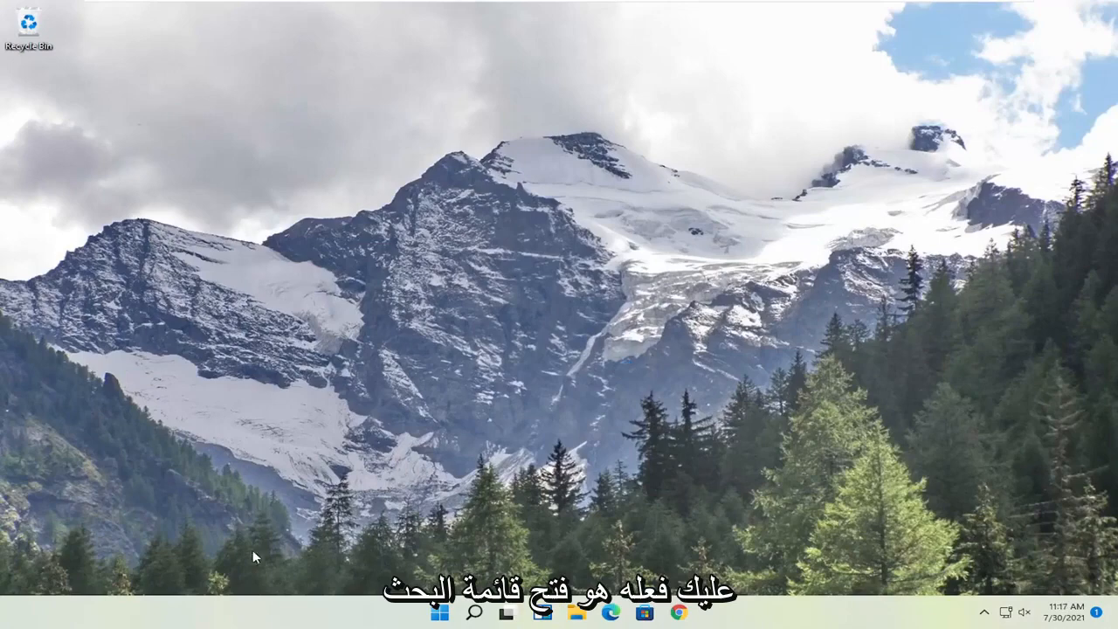
Search 'settings' from Start to launch the Settings app.
click(440, 611)
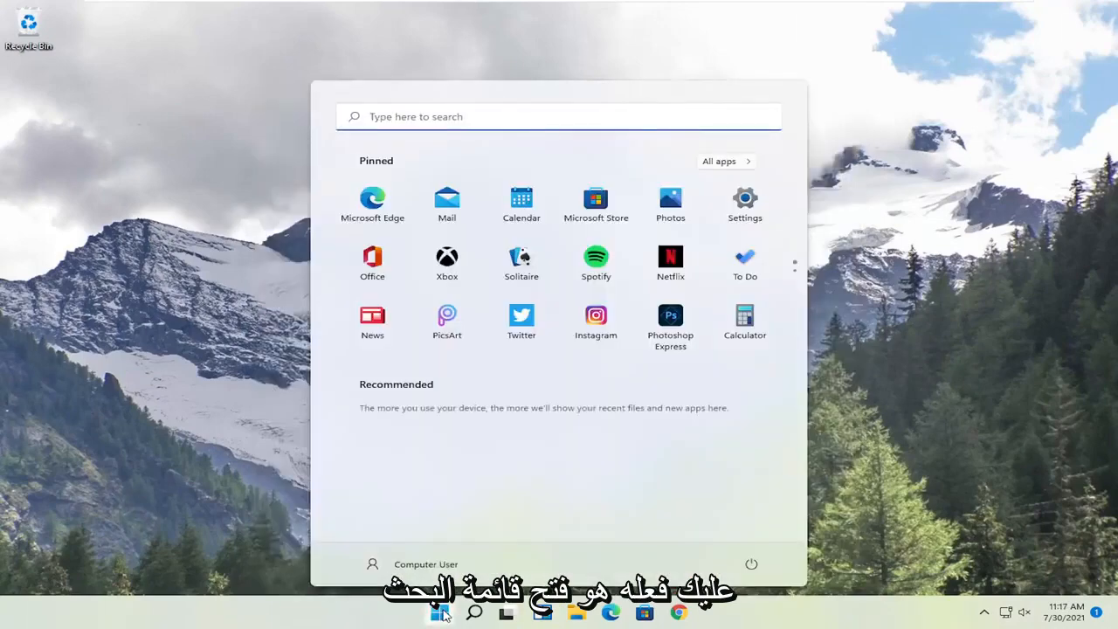
text(settings)
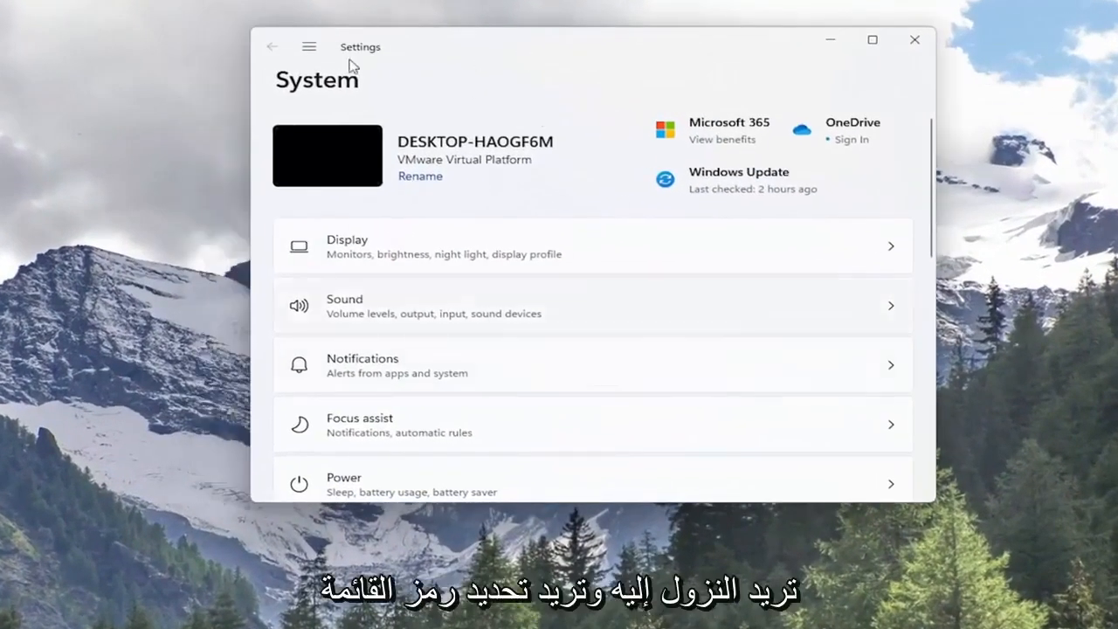
Navigate via Network & internet > Advanced network settings to the Network reset page.
click(309, 45)
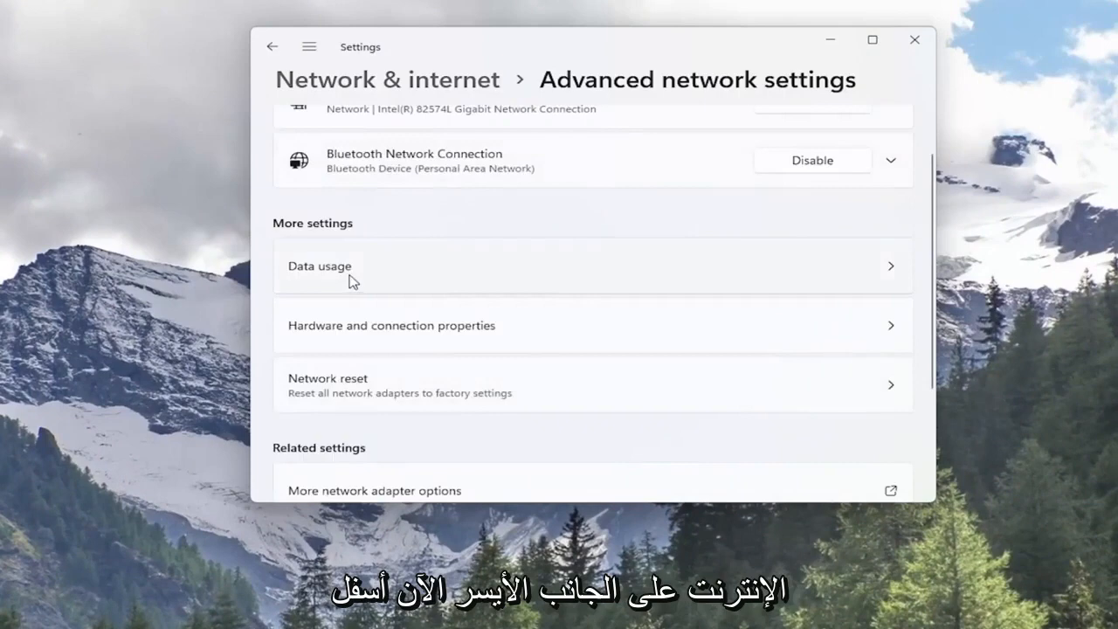
mouse_move(365, 400)
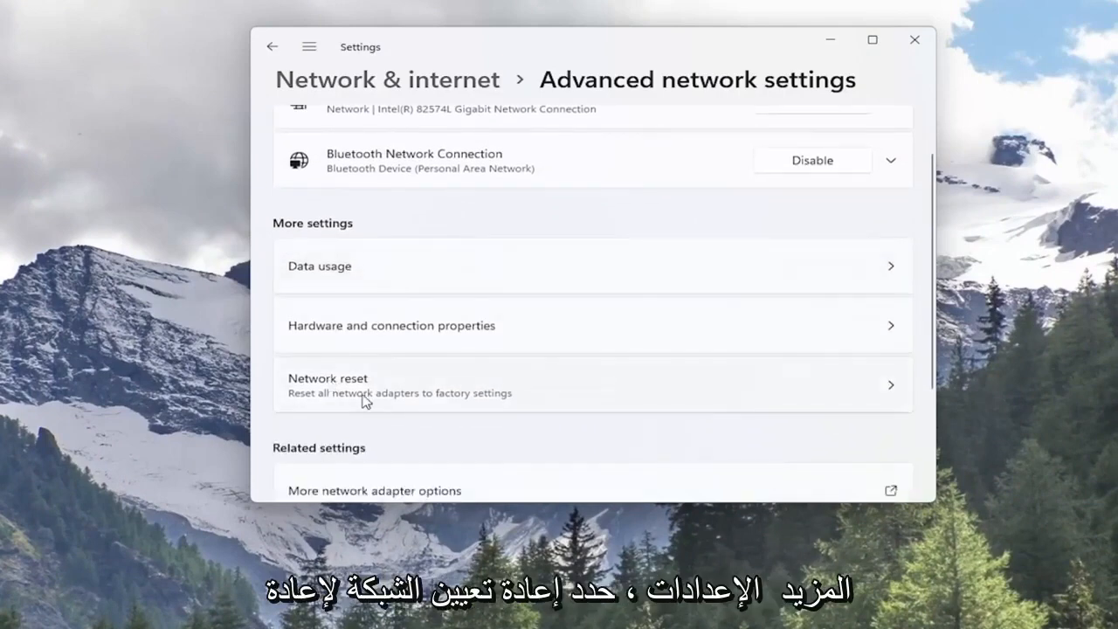
mouse_move(408, 409)
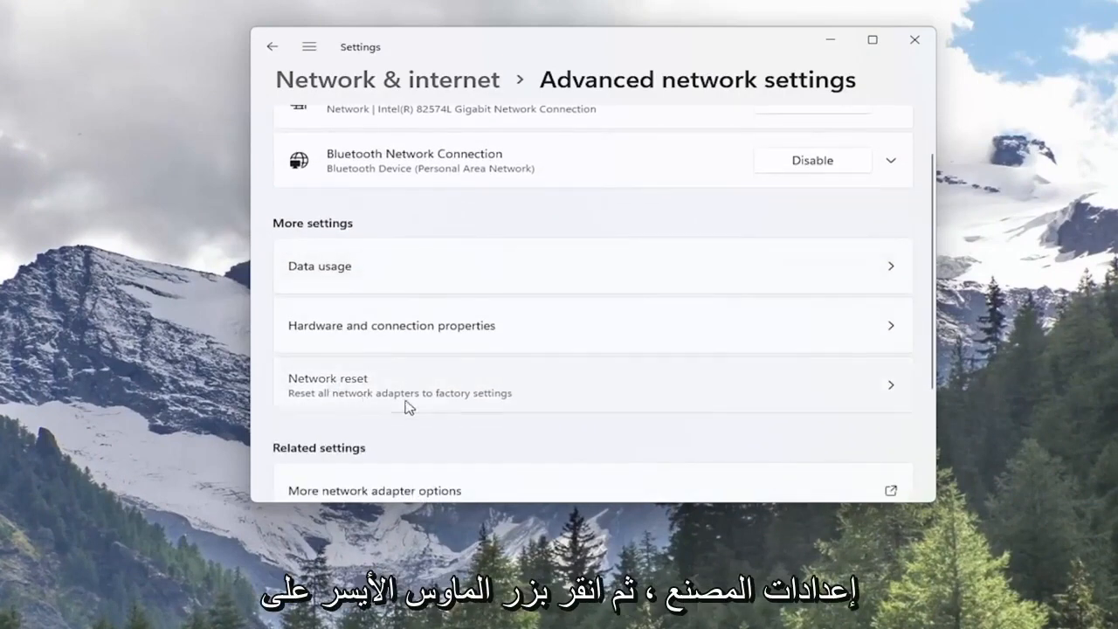
click(592, 386)
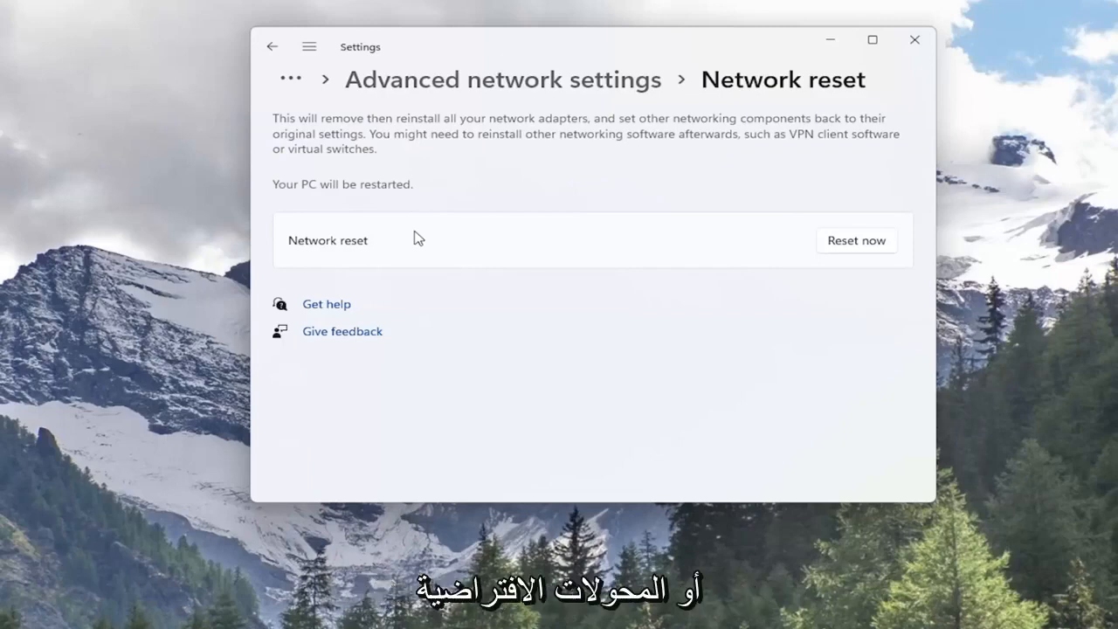
mouse_move(394, 206)
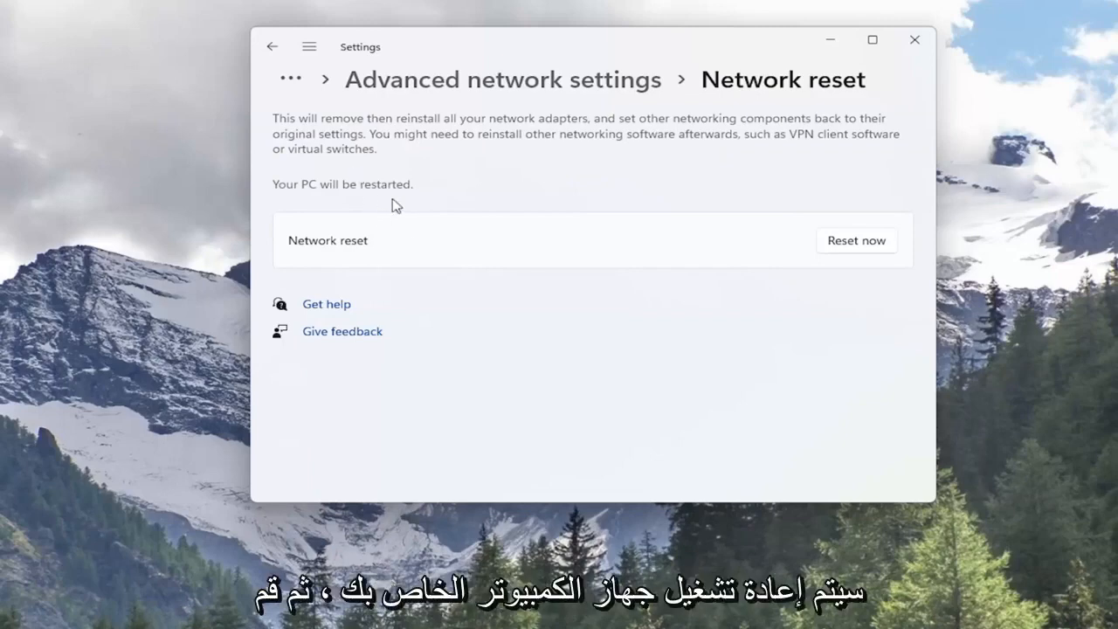
mouse_move(863, 254)
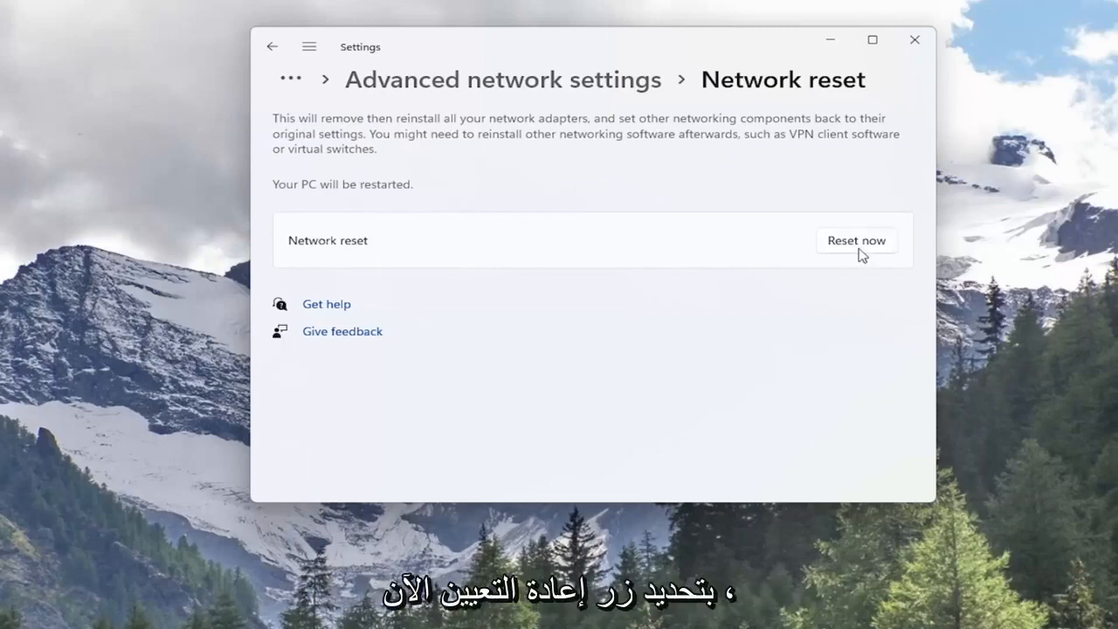
Run Reset now, confirm it, and dismiss the scheduled sign-out notice.
click(856, 241)
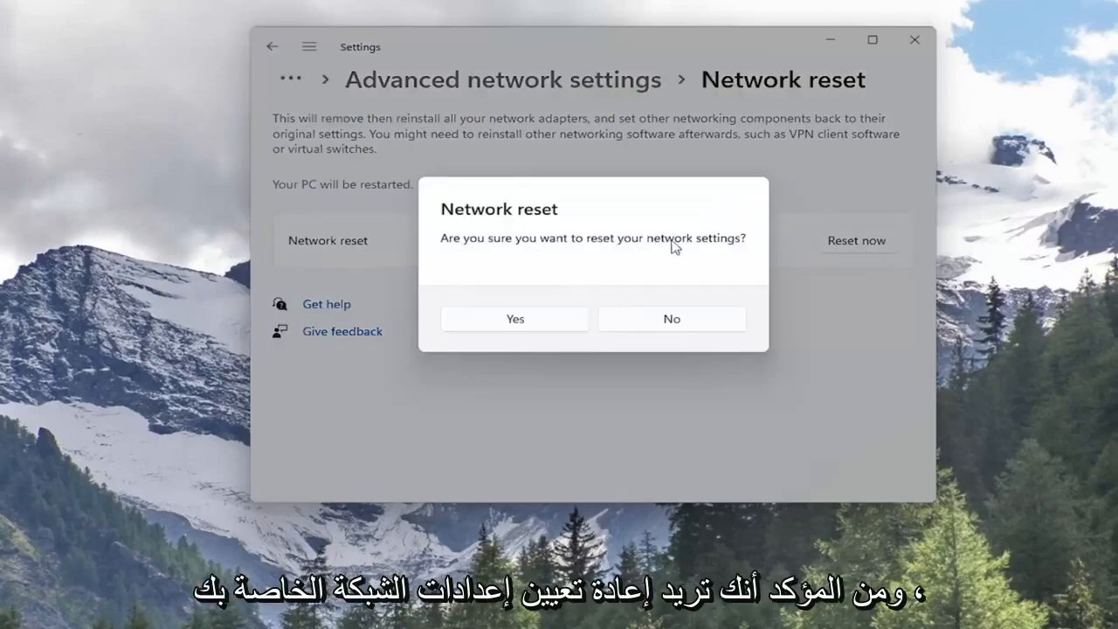
click(513, 318)
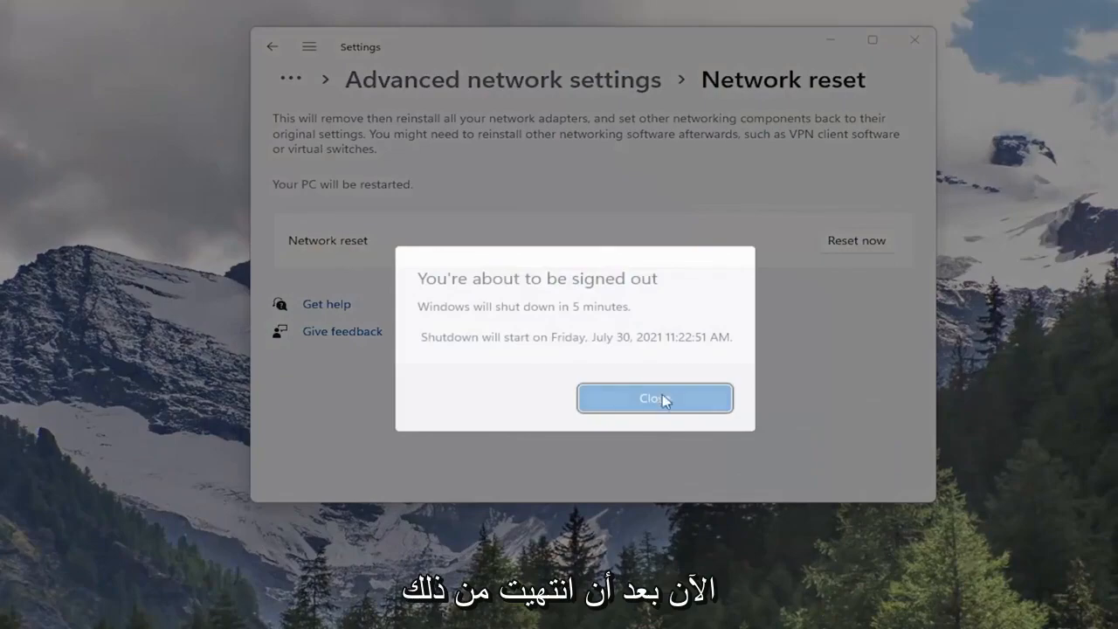
click(653, 398)
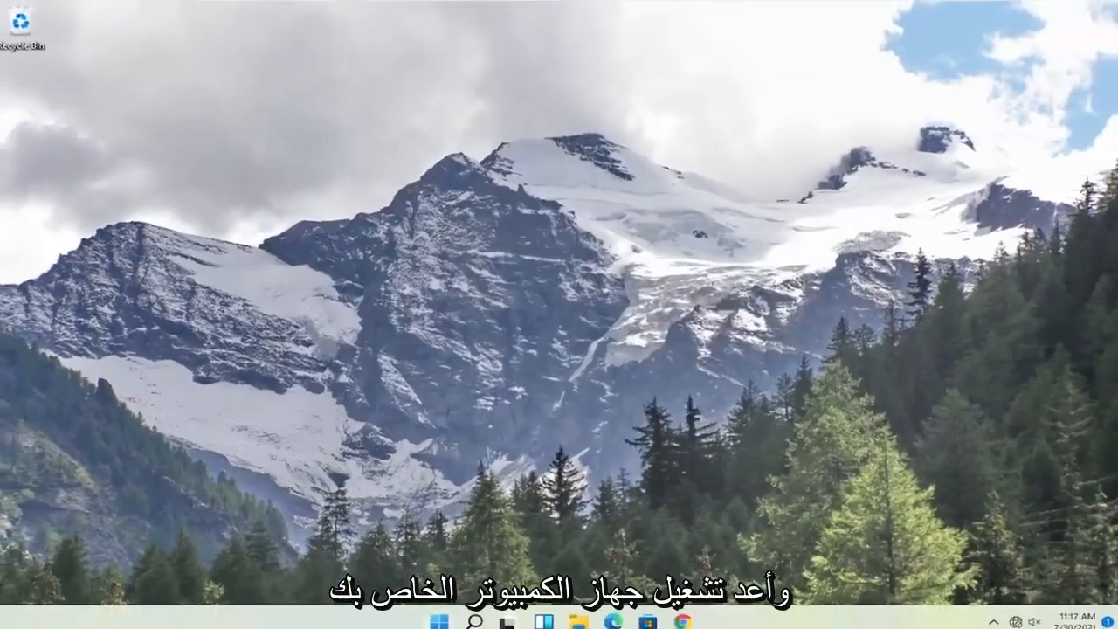